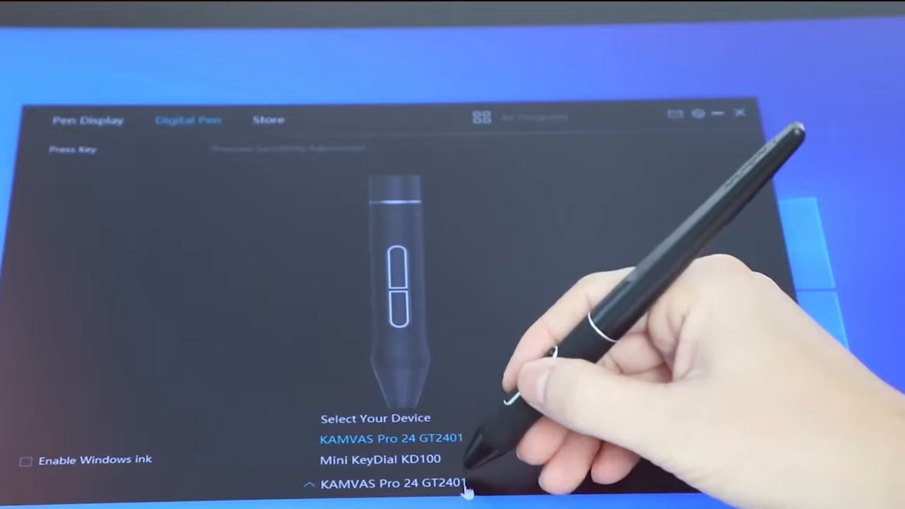
Step: Select Mini KeyDial KD100 in the device list to show its LED, dial and sleep settings
left_click(380, 459)
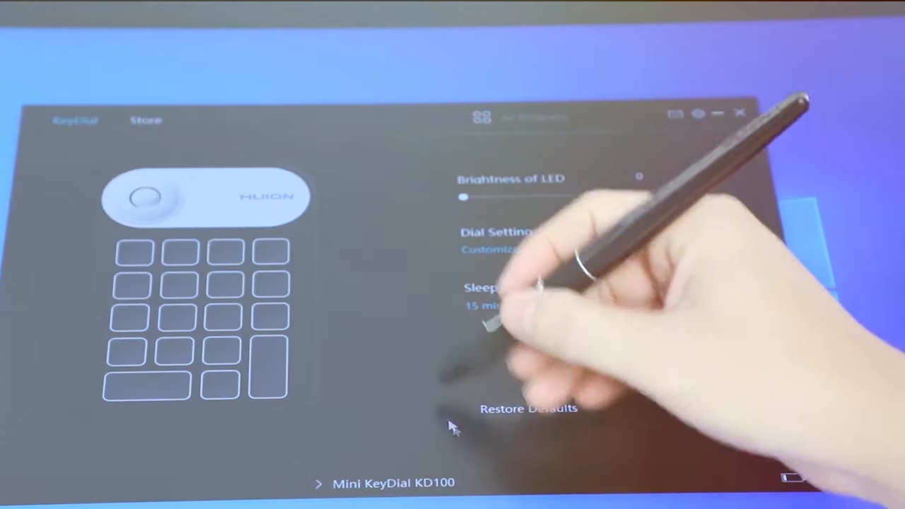